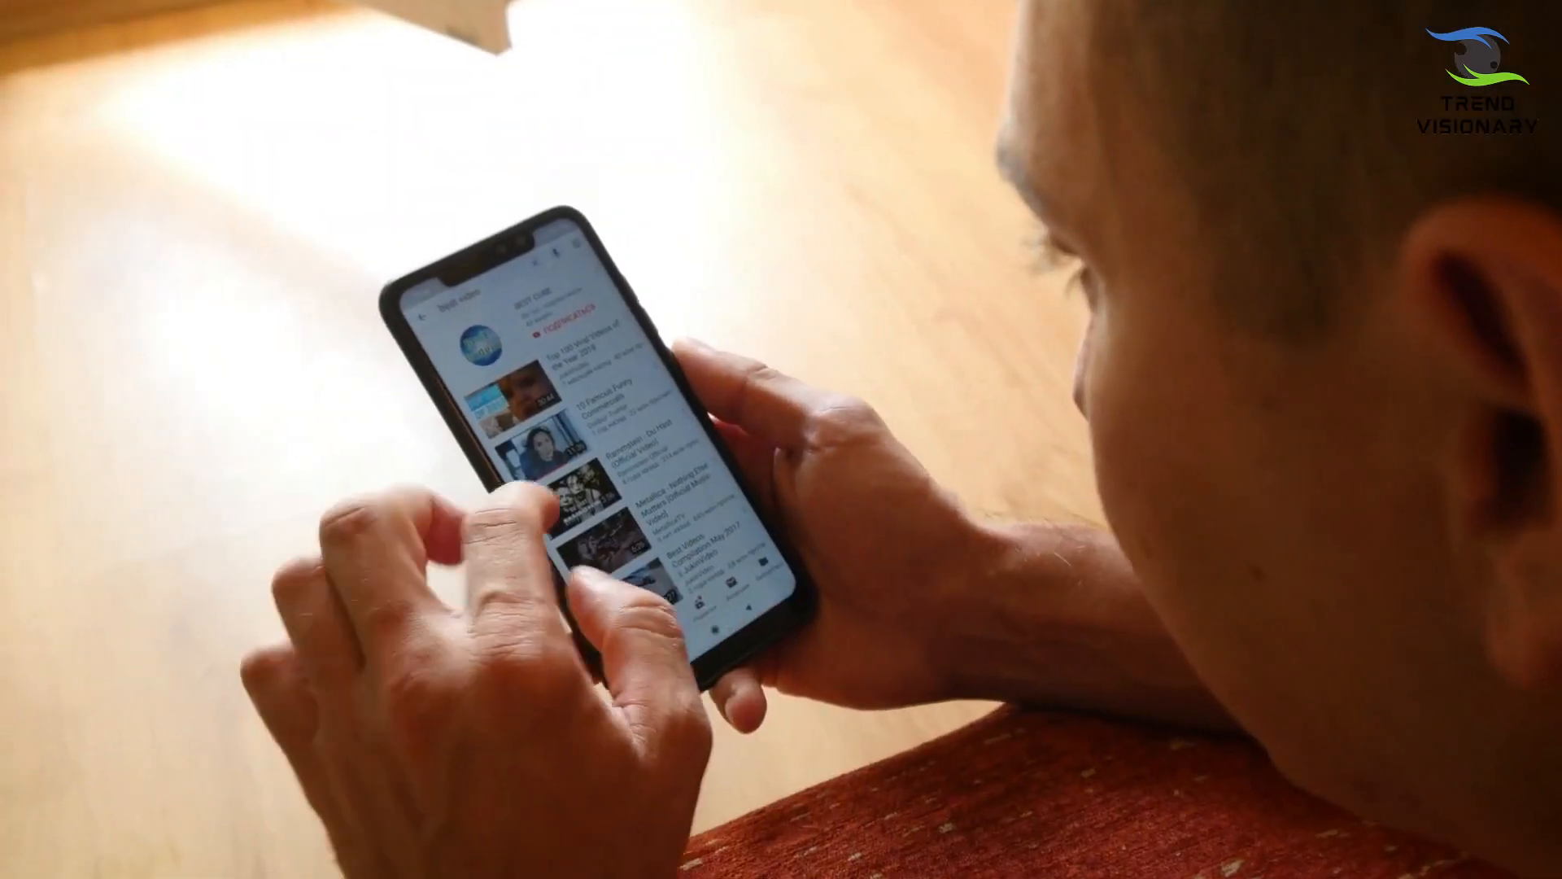
scroll("down", 3)
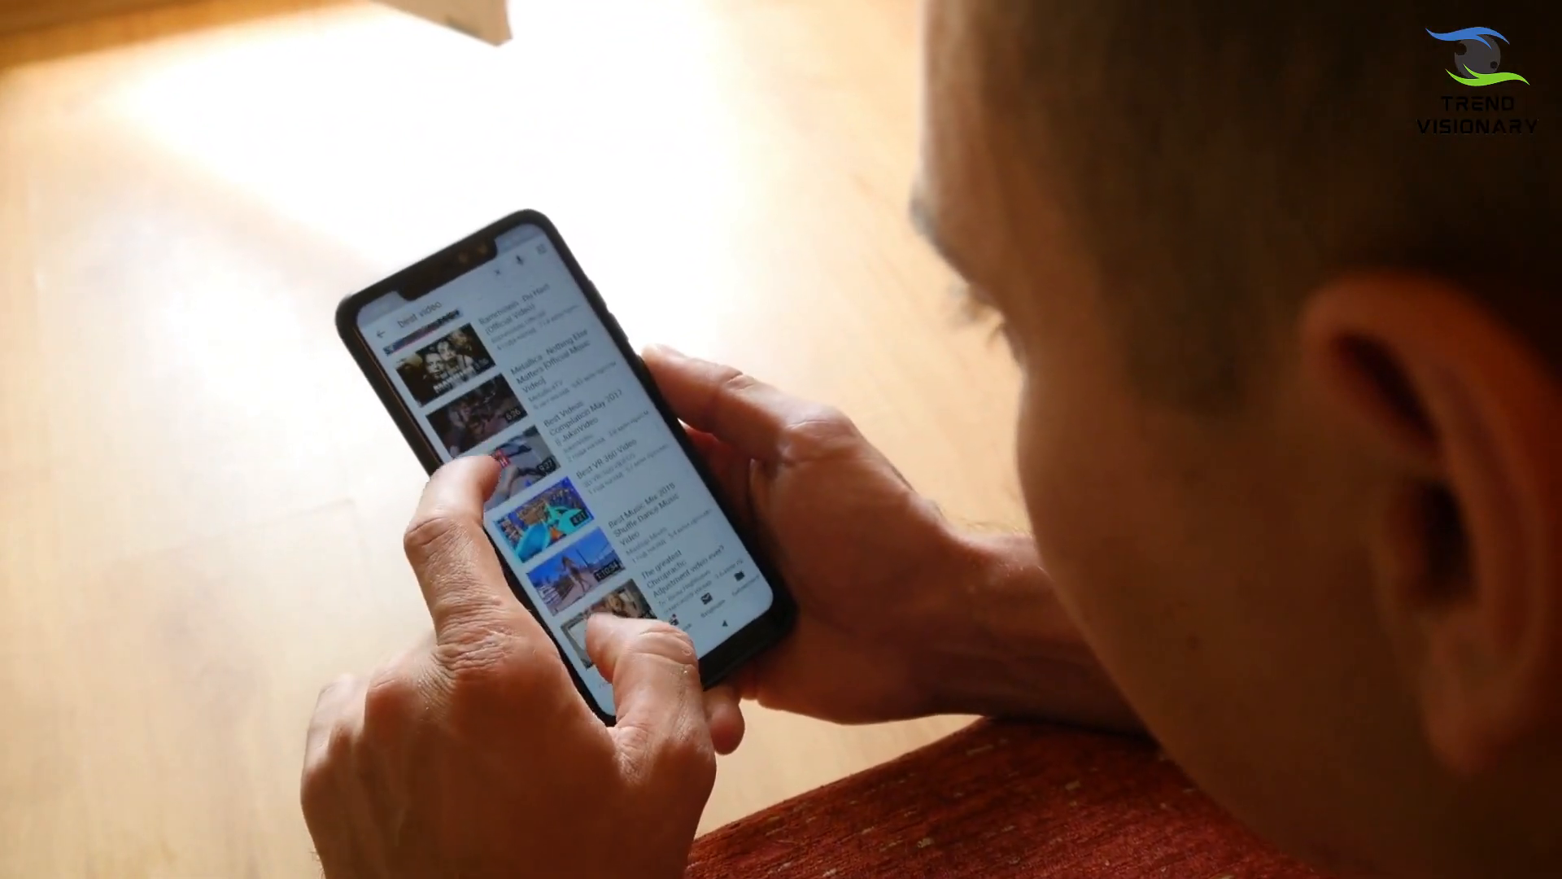